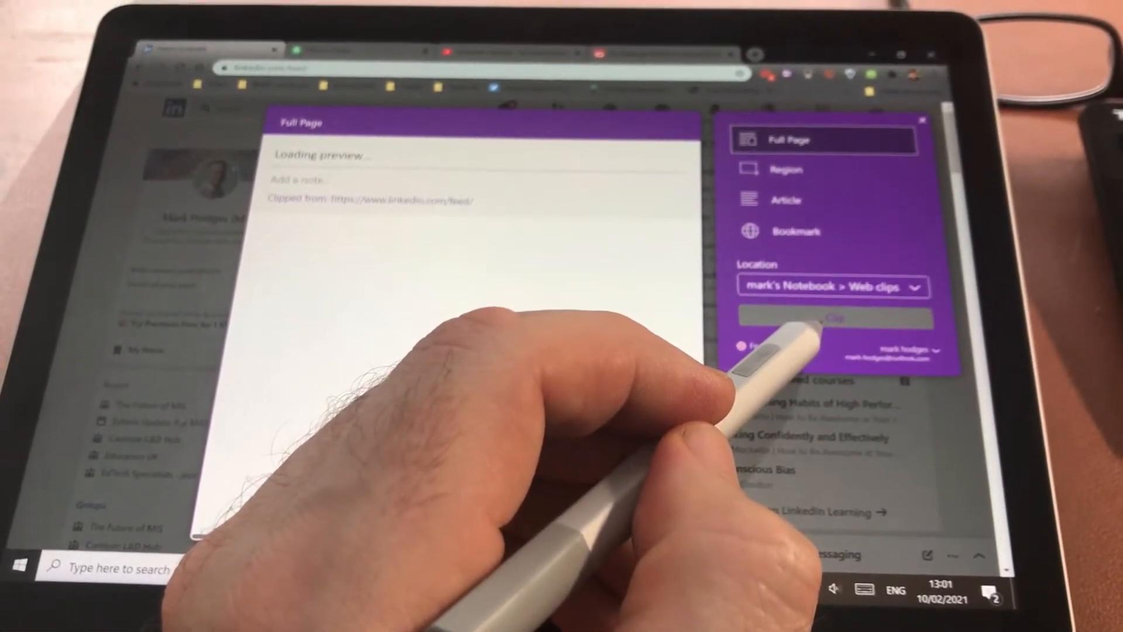
Step: Clip the full LinkedIn feed page into the Web clips section
click(833, 319)
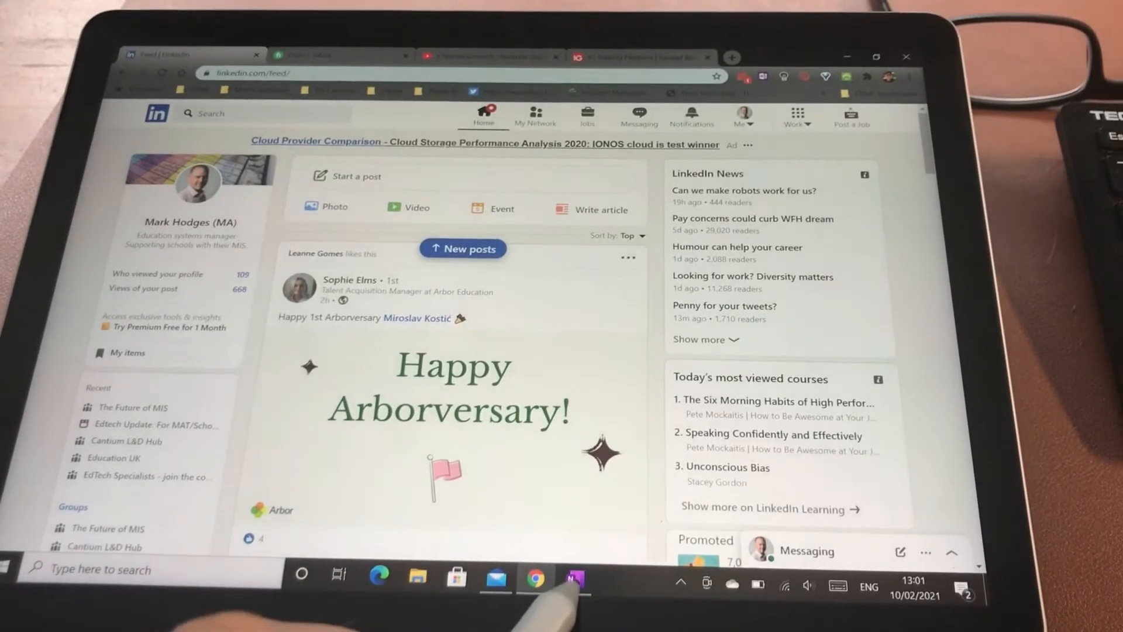
Step: Open OneNote and view the clipped 'Feed | LinkedIn' page in Web clips
click(575, 578)
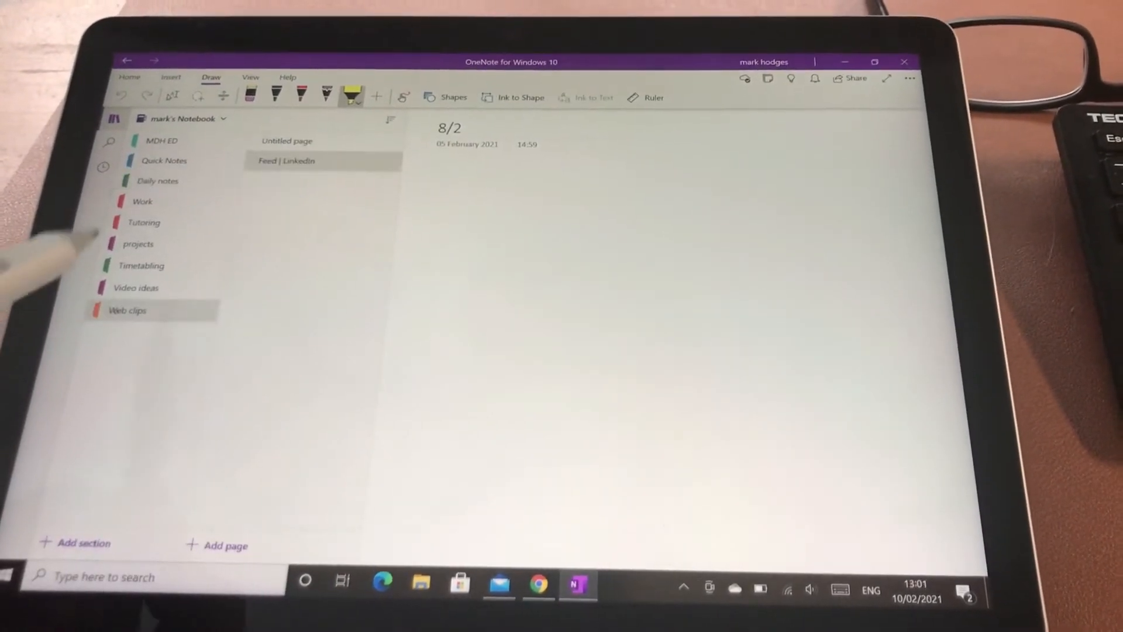
click(285, 161)
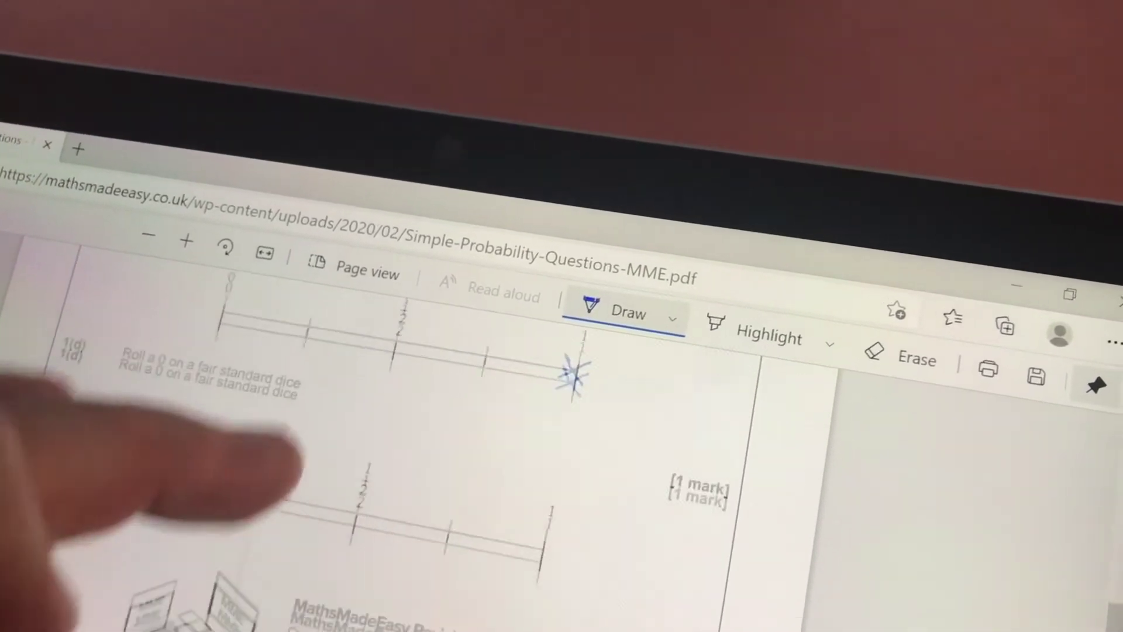
Step: Scroll the worksheet down to question 2 about the bag of 12 counters
scroll(down, 3)
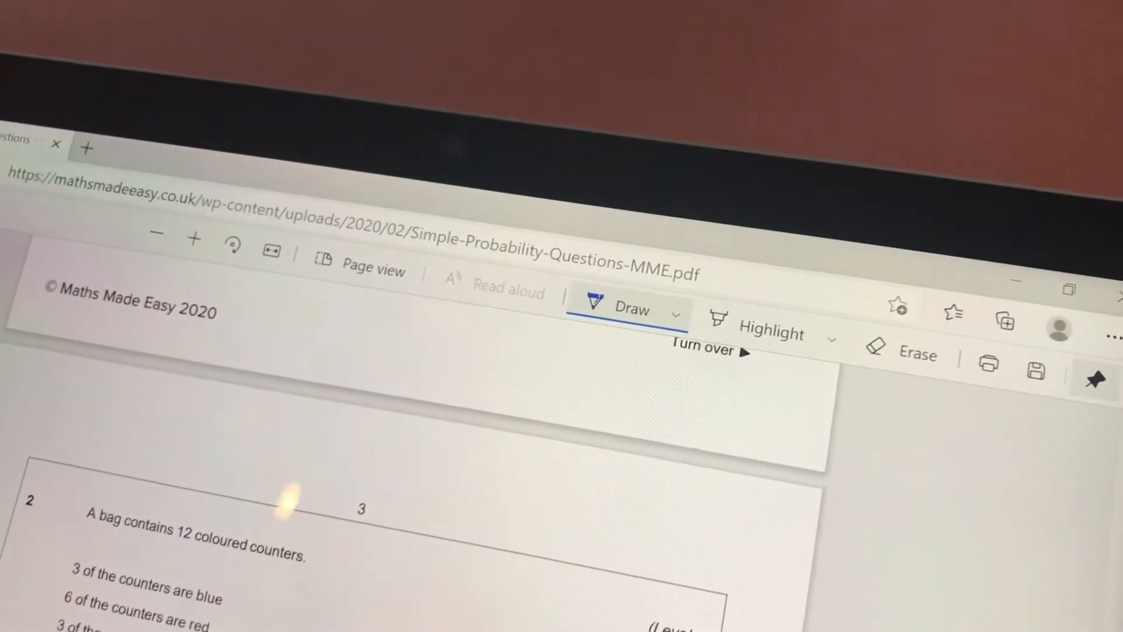